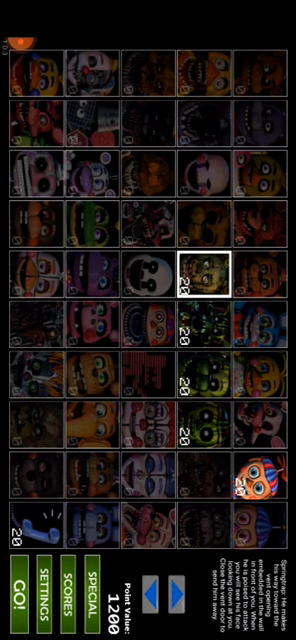
# - Raise four more animatronics on the selection grid to difficulty 20, increasing the point total
pyautogui.click(156, 594)
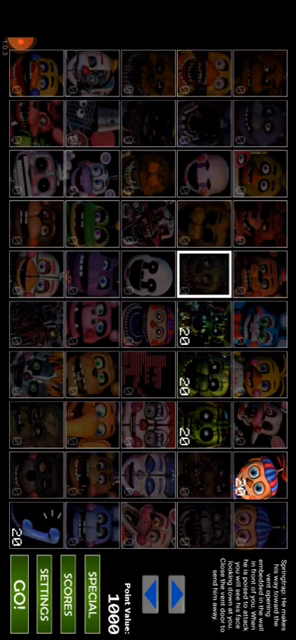
pyautogui.click(90, 124)
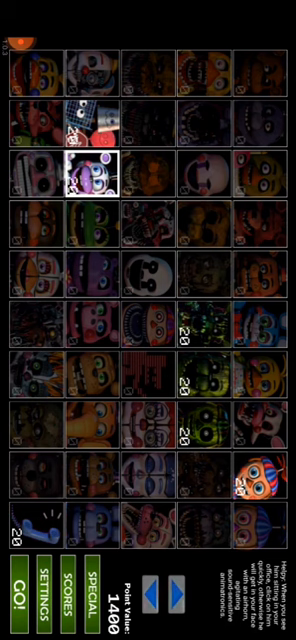
pyautogui.click(150, 376)
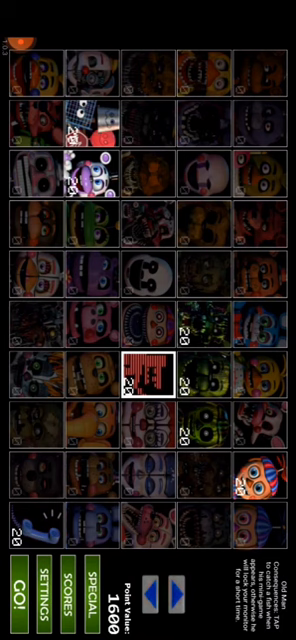
pyautogui.click(260, 322)
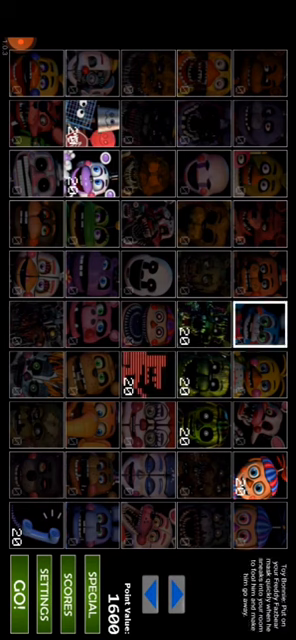